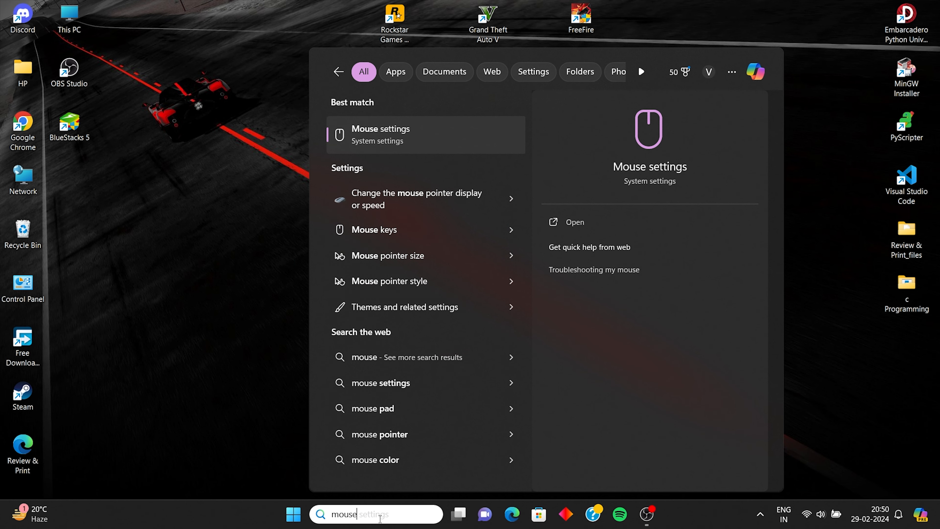
# Bring up Windows Mouse settings with the pointer speed slider kept at 10
pyautogui.click(379, 134)
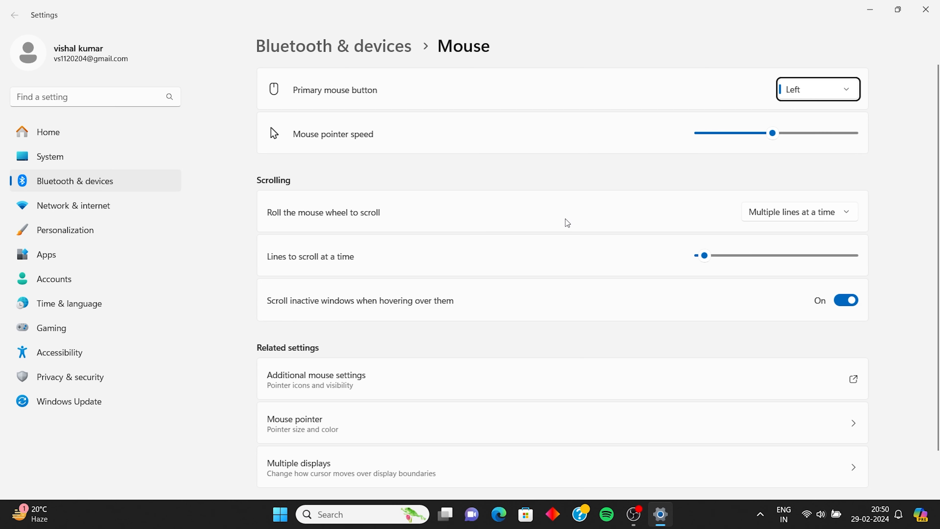
pyautogui.moveTo(724, 133)
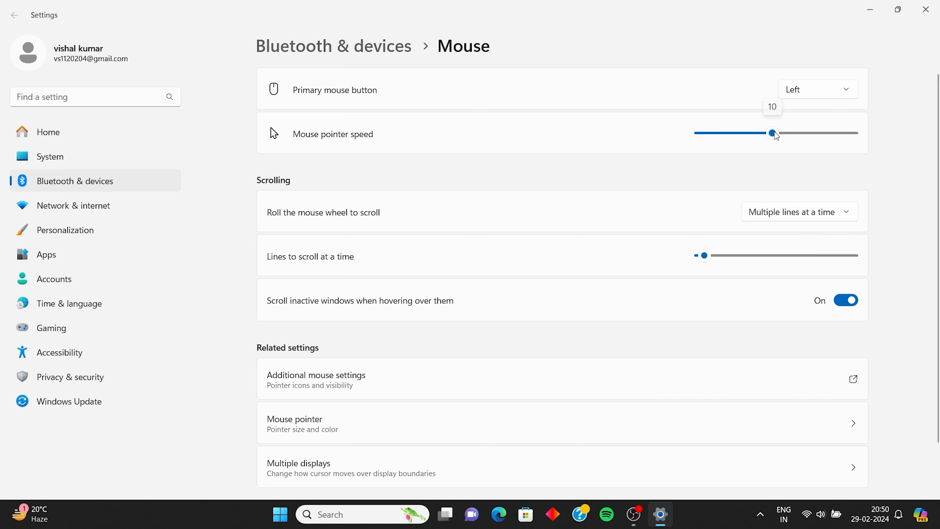
pyautogui.click(315, 380)
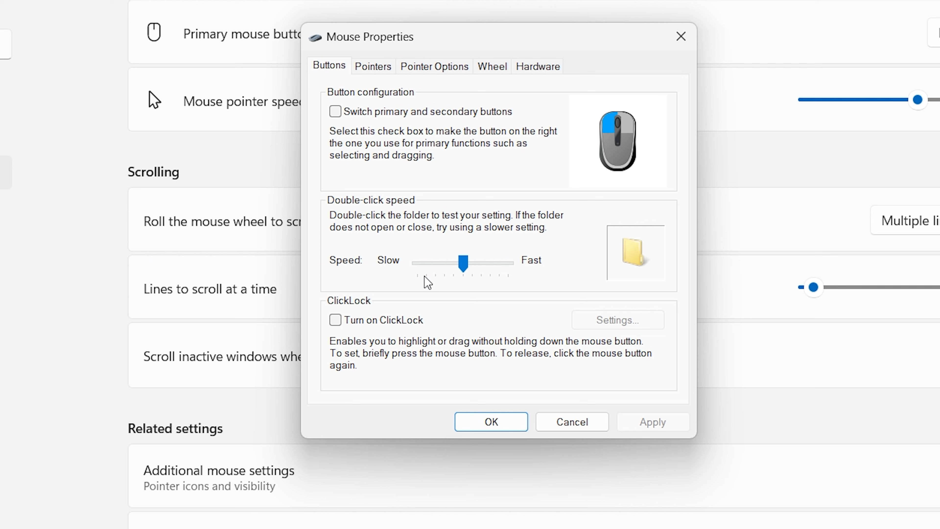
pyautogui.moveTo(462, 283)
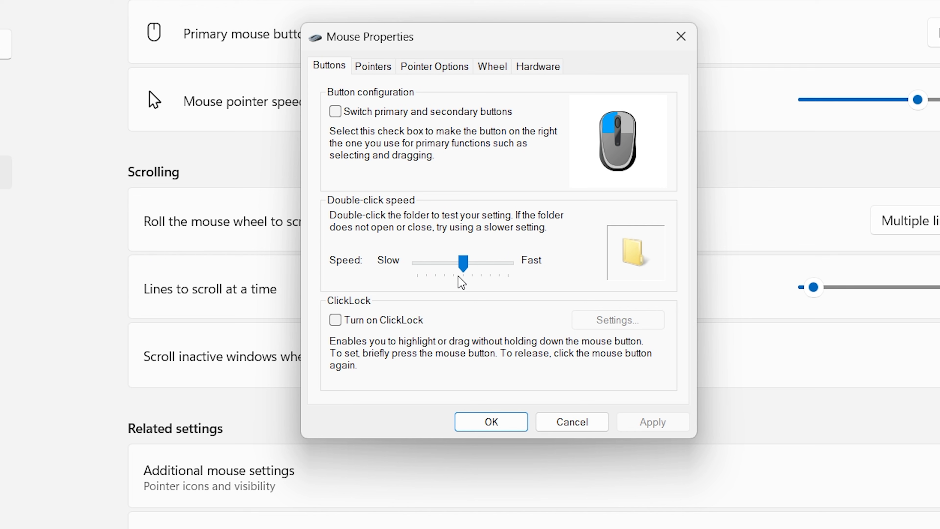
# Leave Enhance pointer precision unticked in Pointer Options and confirm with OK
pyautogui.click(372, 66)
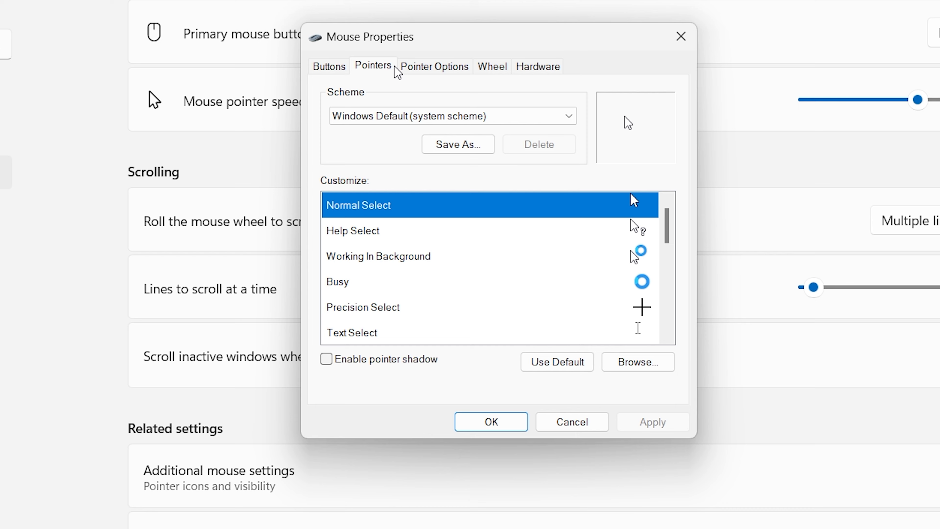
pyautogui.click(434, 66)
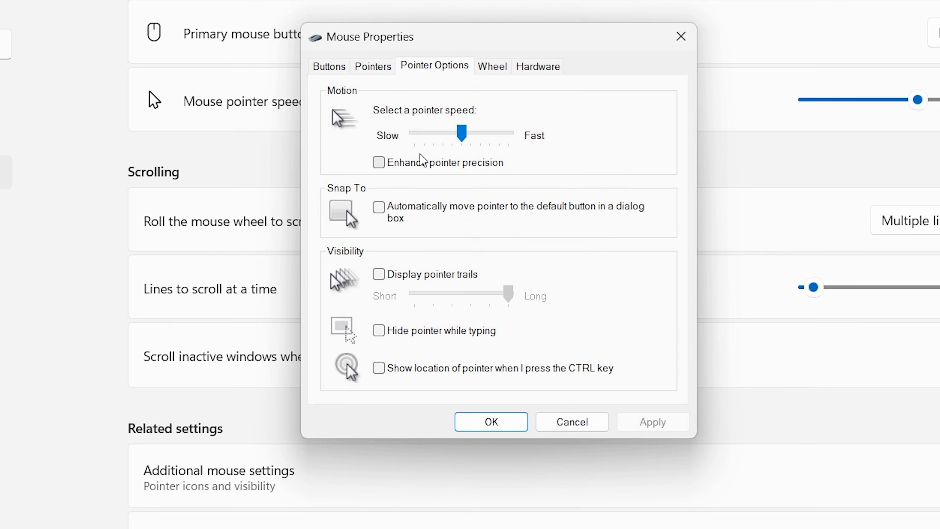
pyautogui.moveTo(459, 153)
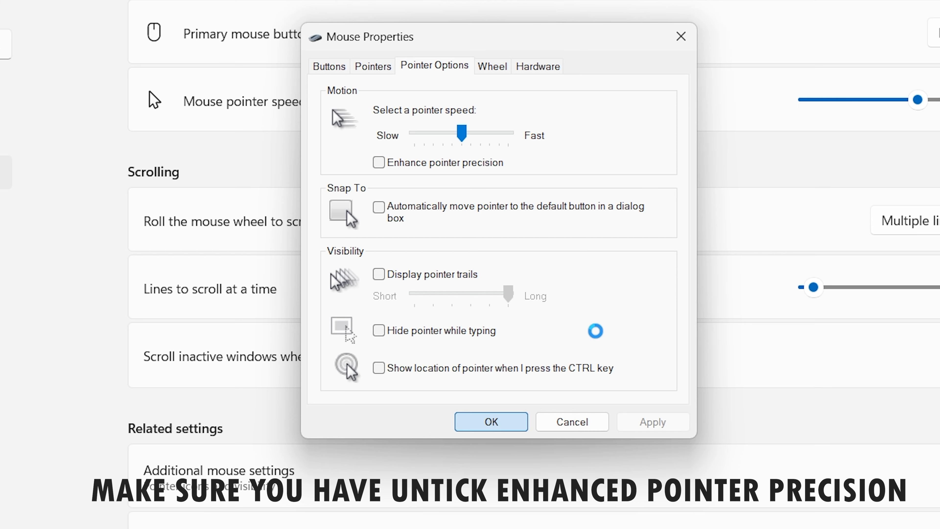
pyautogui.click(491, 422)
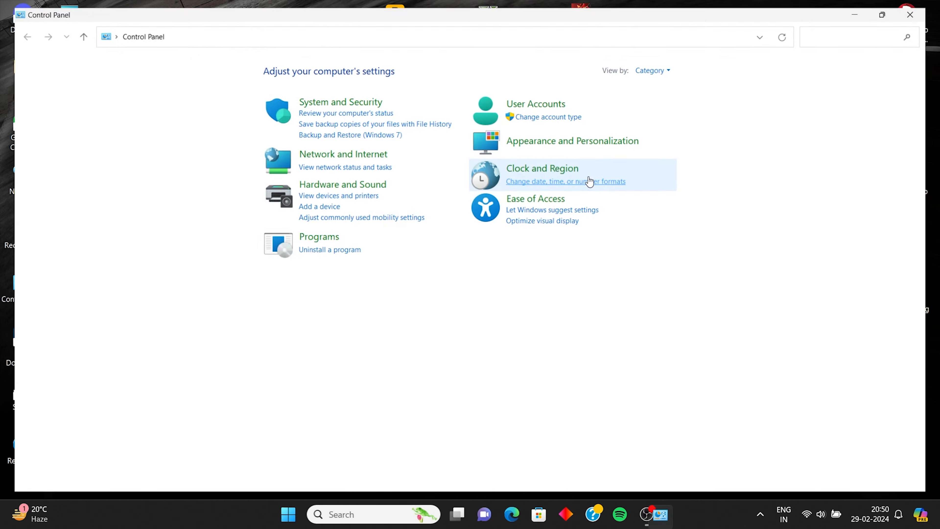
# Reach Set up Mouse Keys via Ease of Access, then search 'keyboard' in the taskbar
pyautogui.click(534, 199)
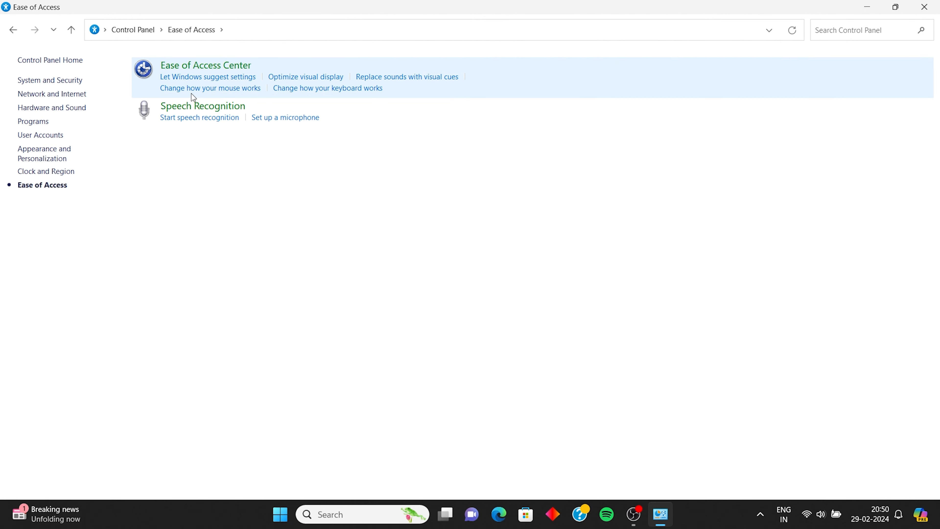
pyautogui.click(210, 87)
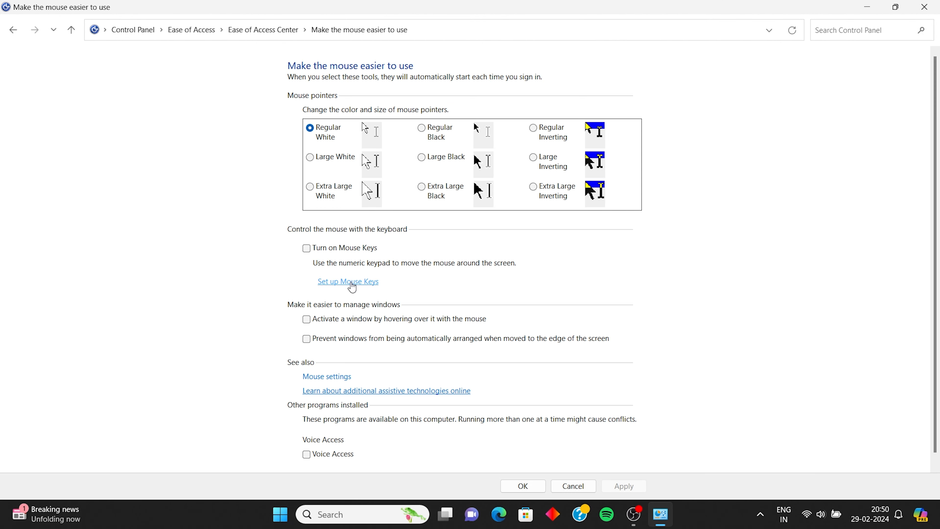
pyautogui.click(347, 281)
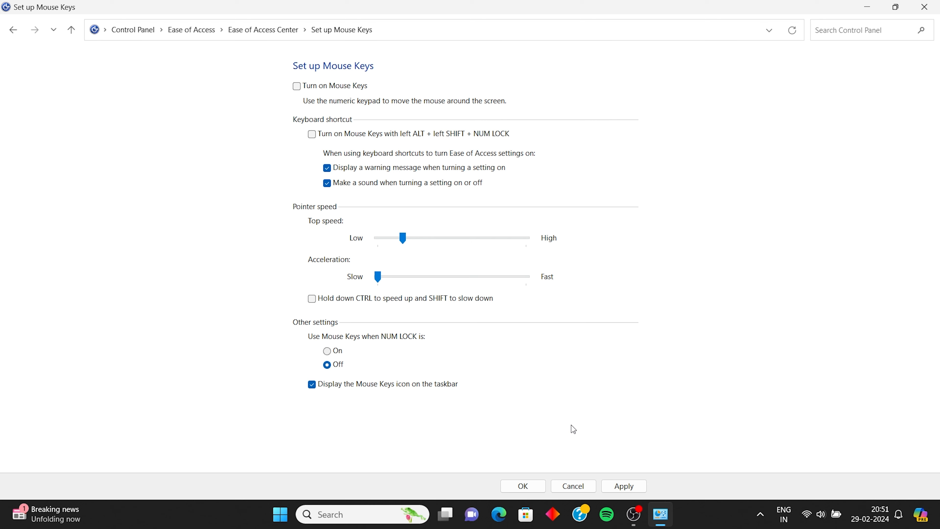
pyautogui.write('keyboard')
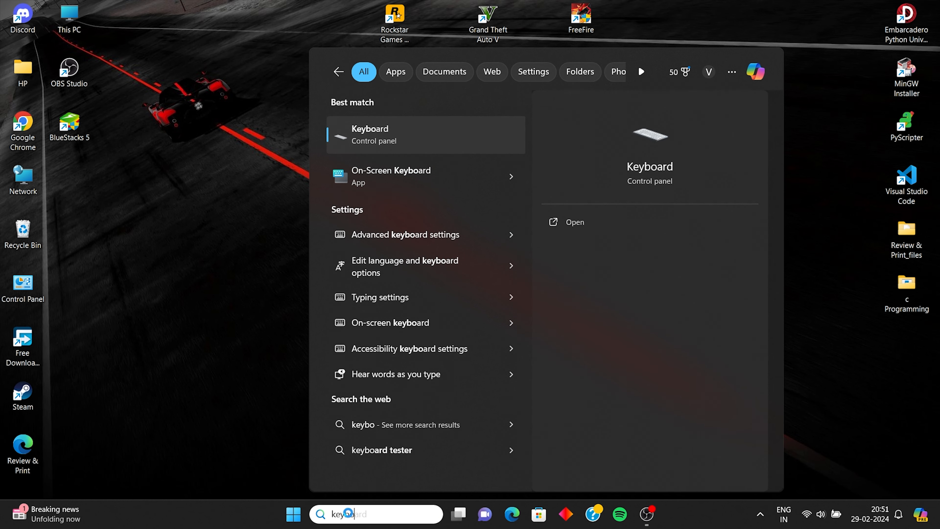
# Set Keyboard Properties repeat delay to Short and repeat rate to Fast
pyautogui.click(574, 222)
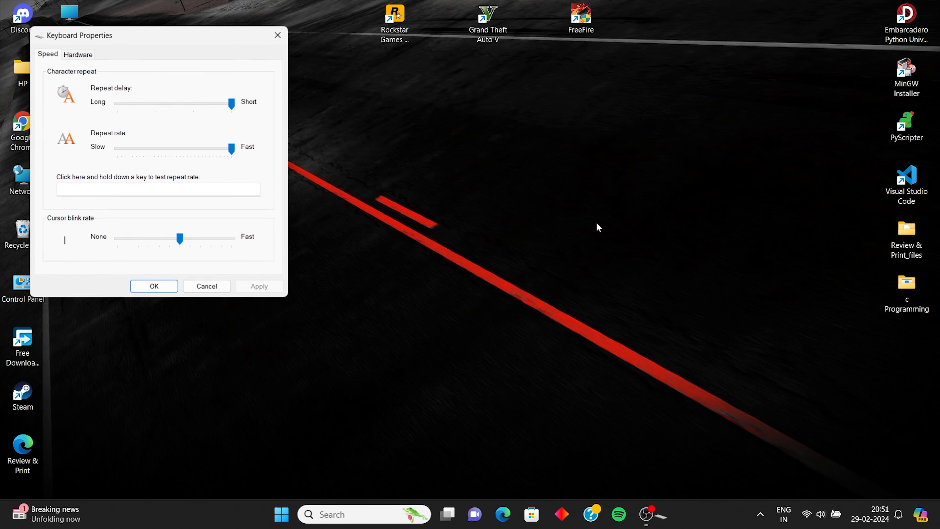
pyautogui.moveTo(120, 35); pyautogui.dragTo(213, 37)
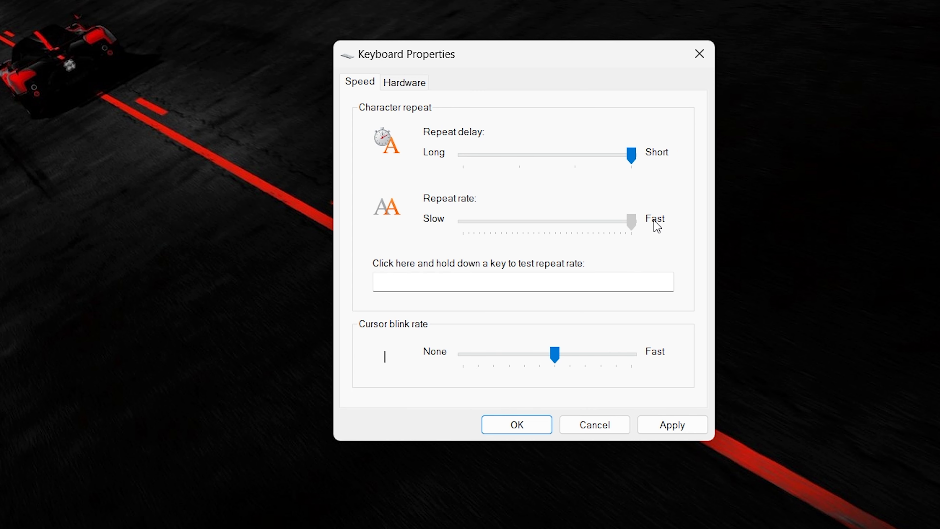
pyautogui.click(671, 425)
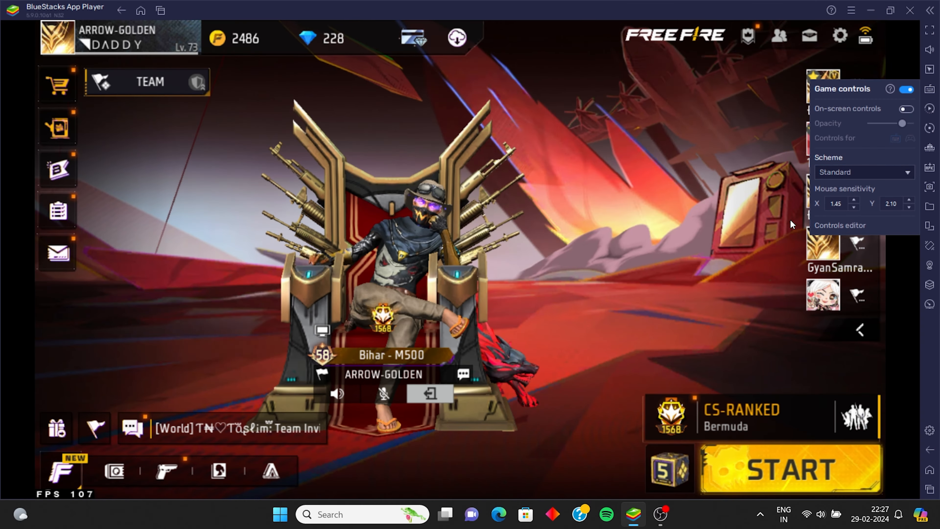
# Review the aim/pan/shoot control showing mouse sensitivity X 1.45 and Y 2.10
pyautogui.click(840, 224)
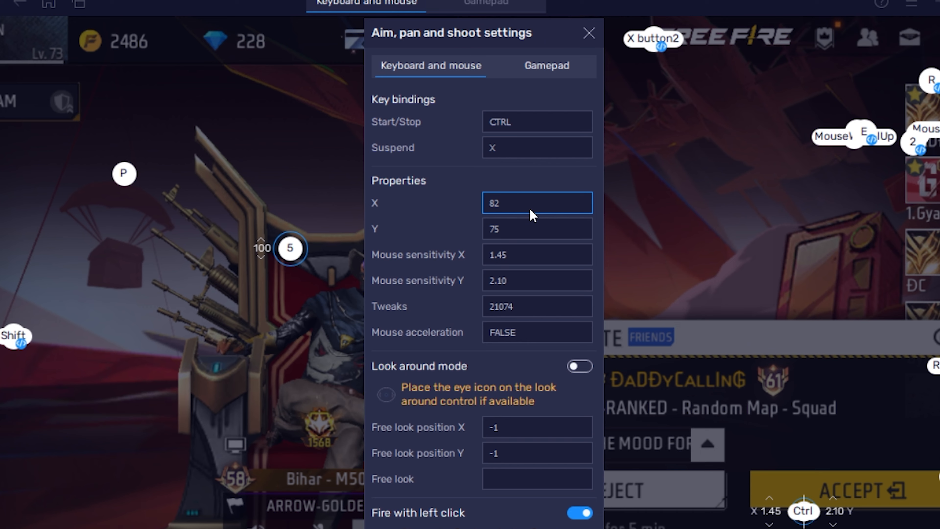
pyautogui.click(537, 255)
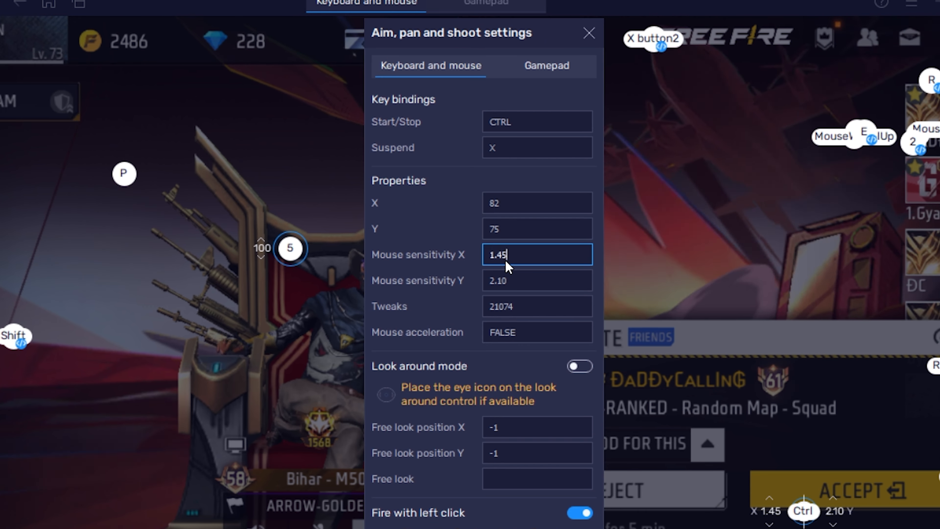
pyautogui.click(536, 306)
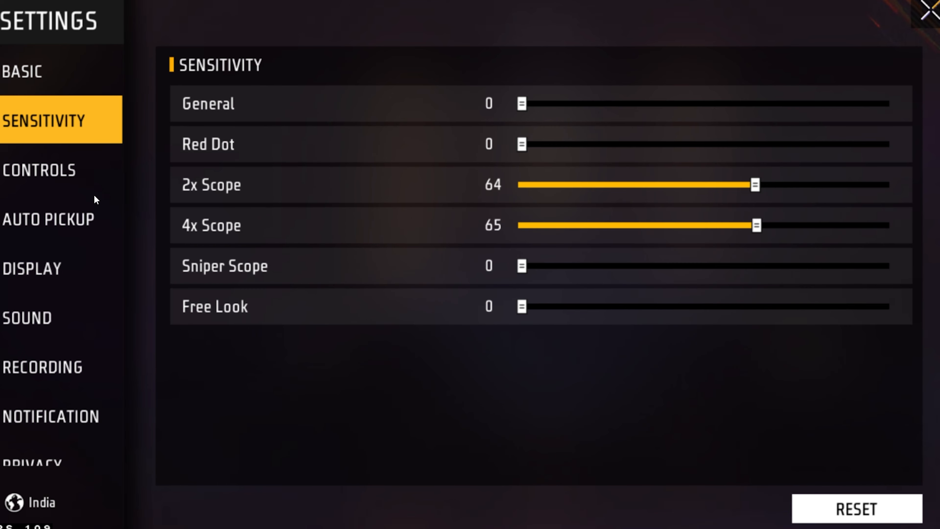
# Check Auto Pickup is on for weapons and armor, then move to Display settings
pyautogui.click(48, 219)
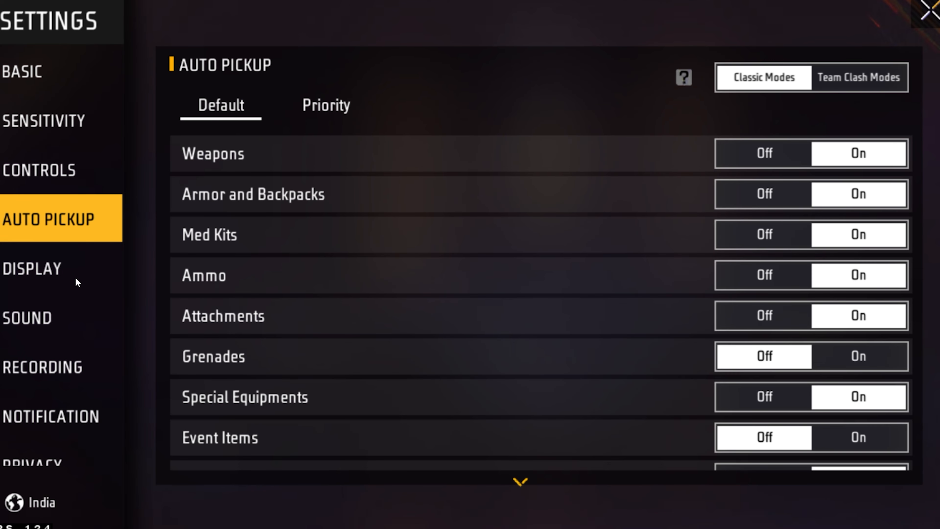
pyautogui.click(32, 268)
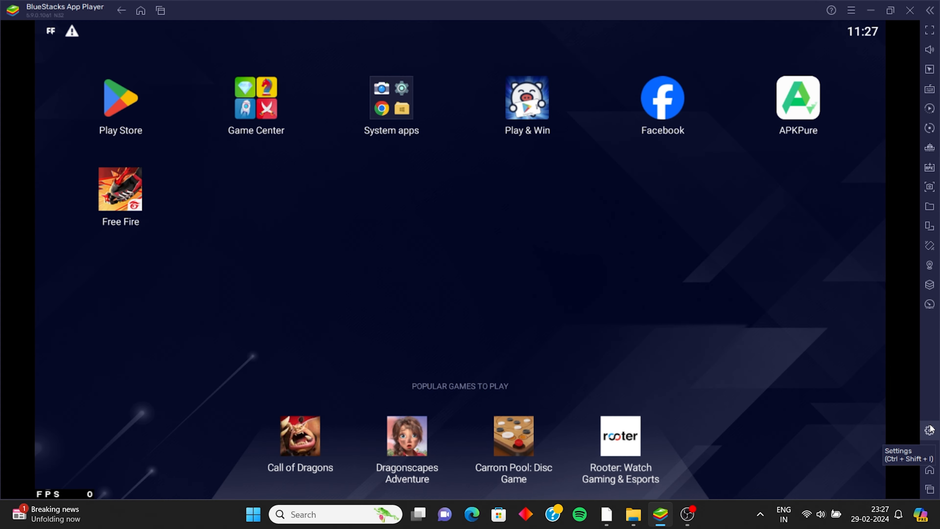
# Check Performance and Display pages, then set ASTC textures to software decoding in Graphics
pyautogui.click(929, 431)
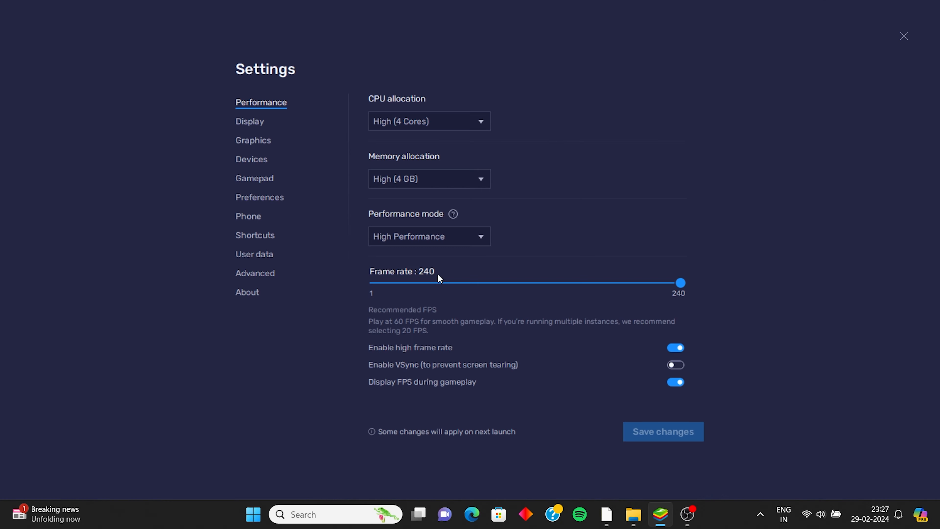
pyautogui.moveTo(250, 128)
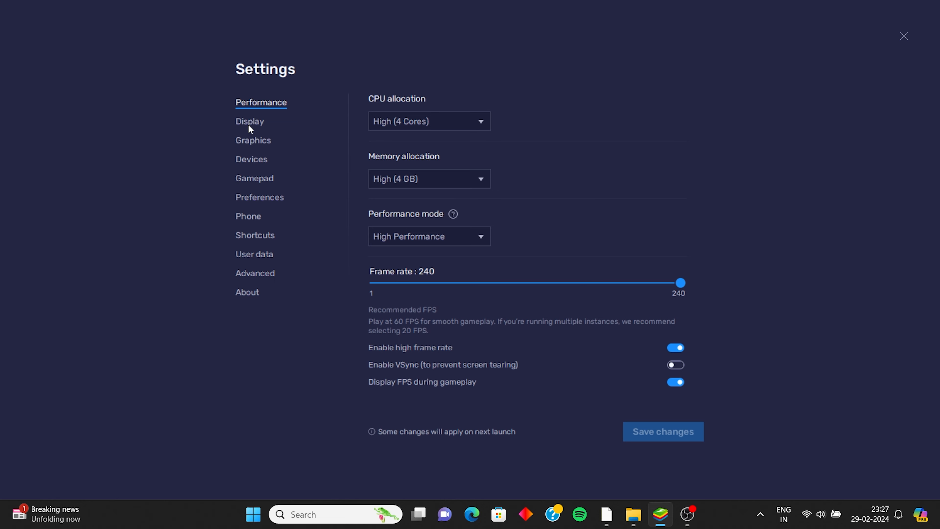
pyautogui.click(250, 120)
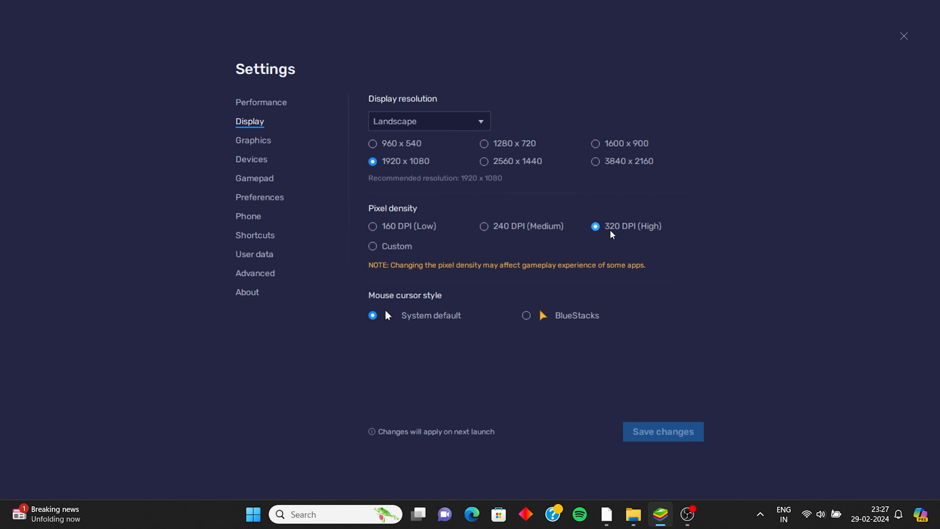
pyautogui.click(253, 139)
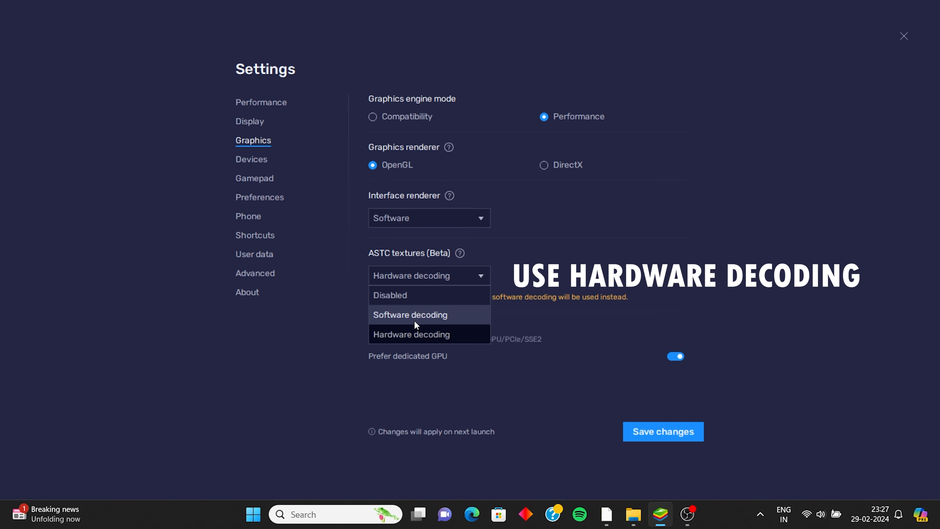
pyautogui.click(410, 314)
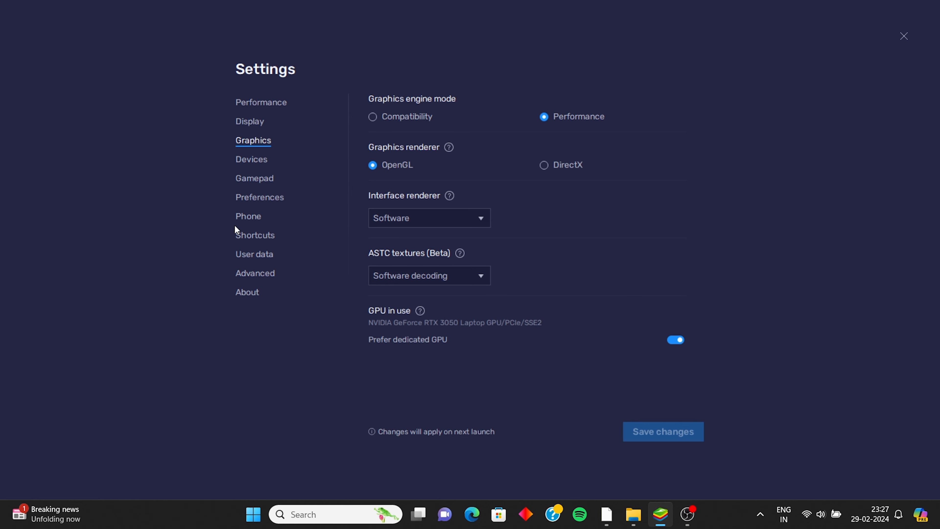
# Browse Gamepad, Phone and Advanced pages, ending on About version 5.9.0.1061
pyautogui.click(254, 178)
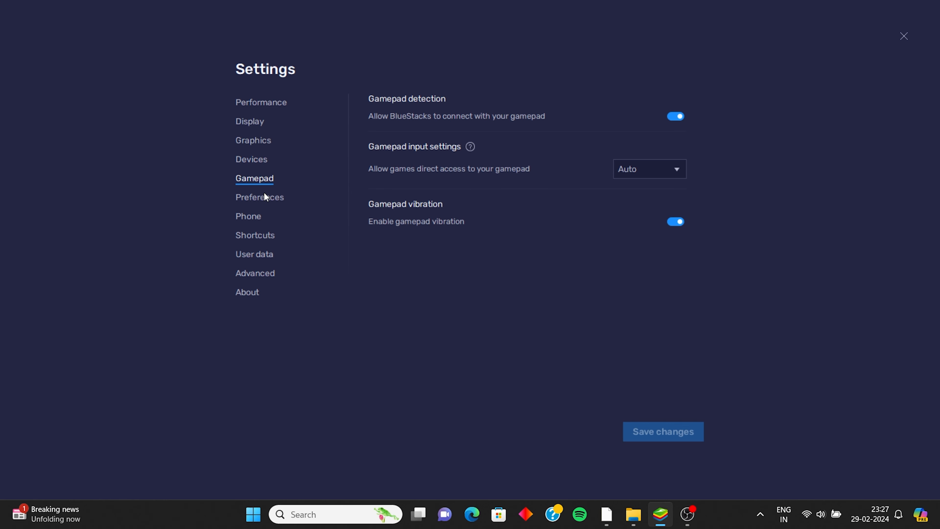
pyautogui.click(248, 217)
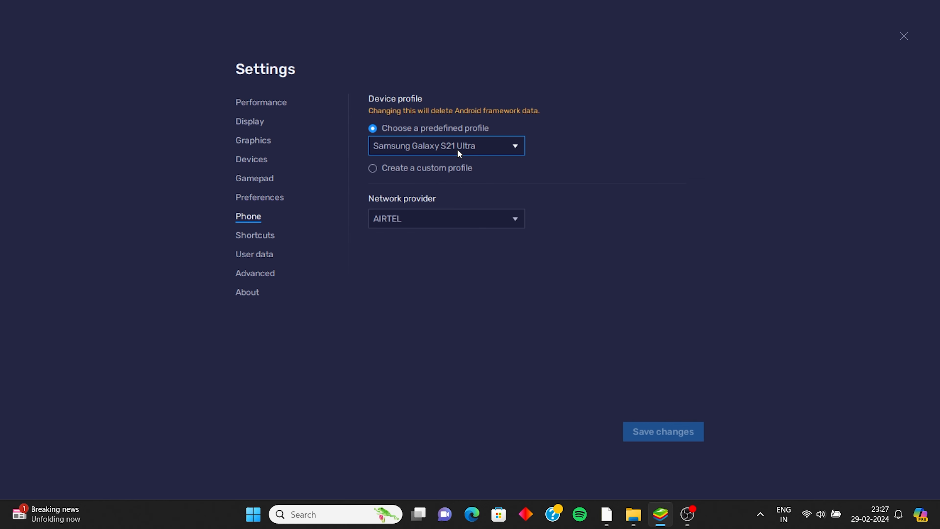
pyautogui.click(255, 273)
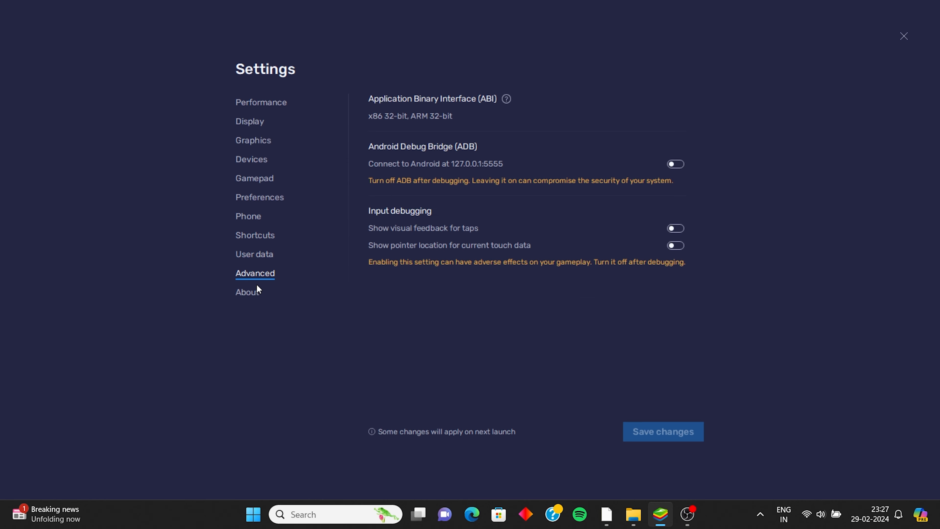
pyautogui.click(246, 292)
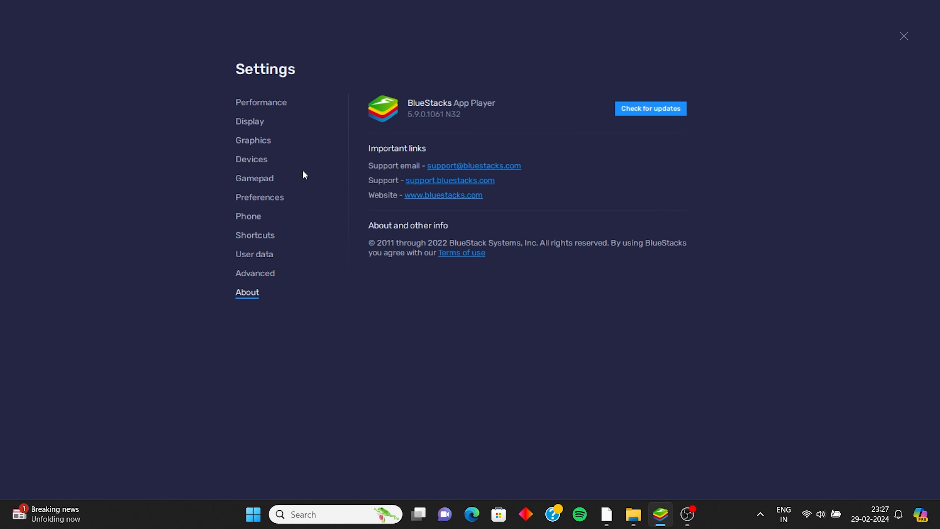
pyautogui.moveTo(903, 44)
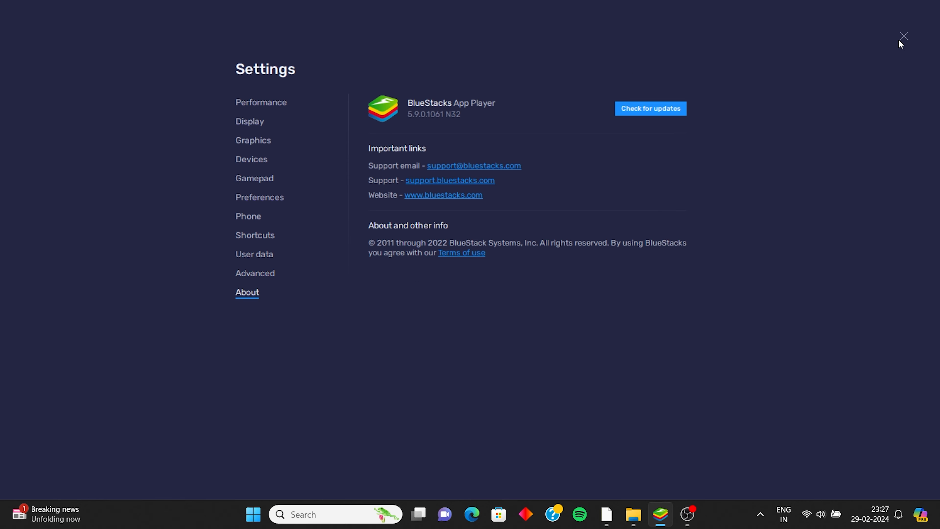